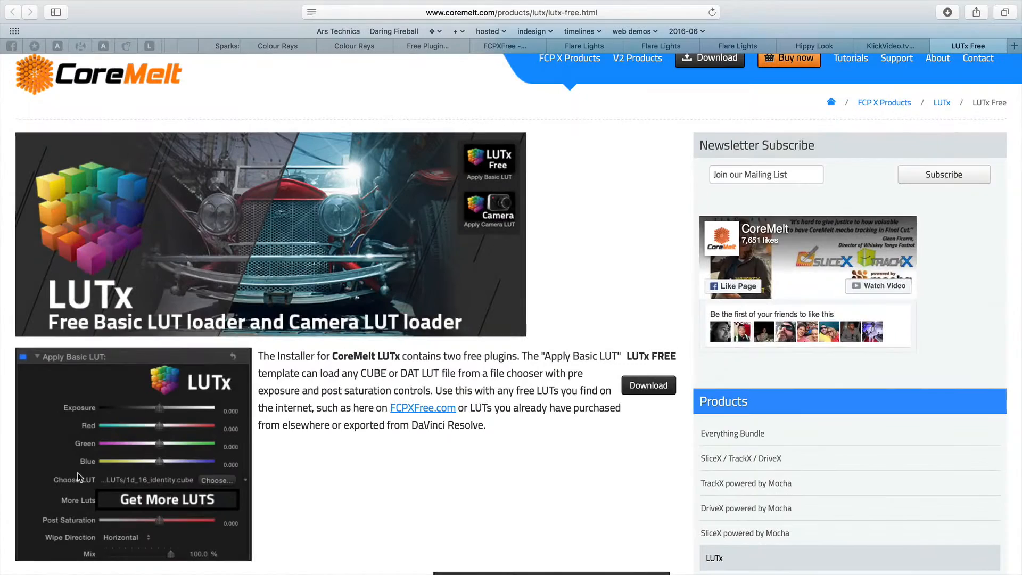
mouse_move(120, 525)
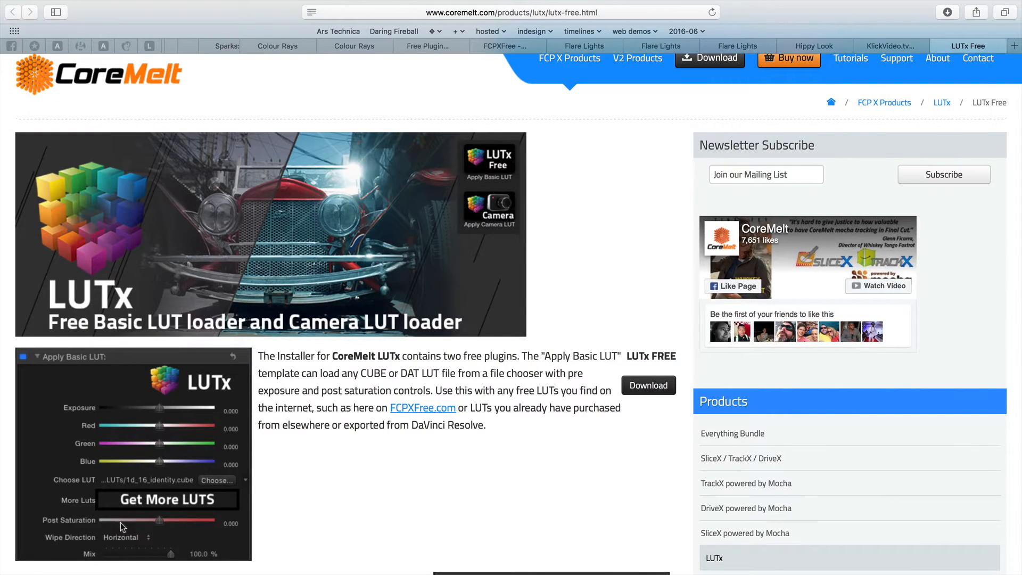
Select the flat log parrot clip in the timeline and preview it in the viewer.
scroll(down, 3)
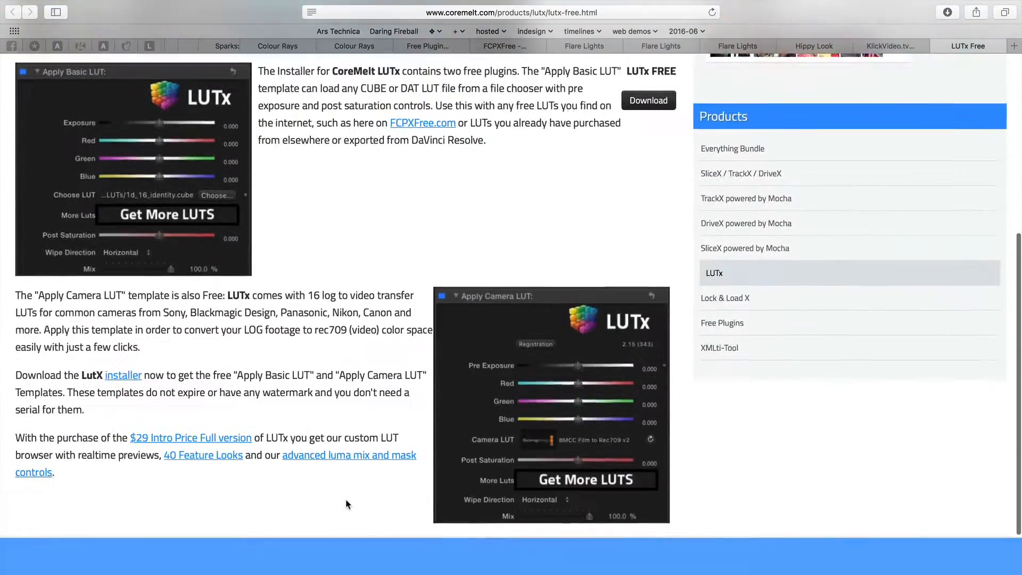
scroll(down, 3)
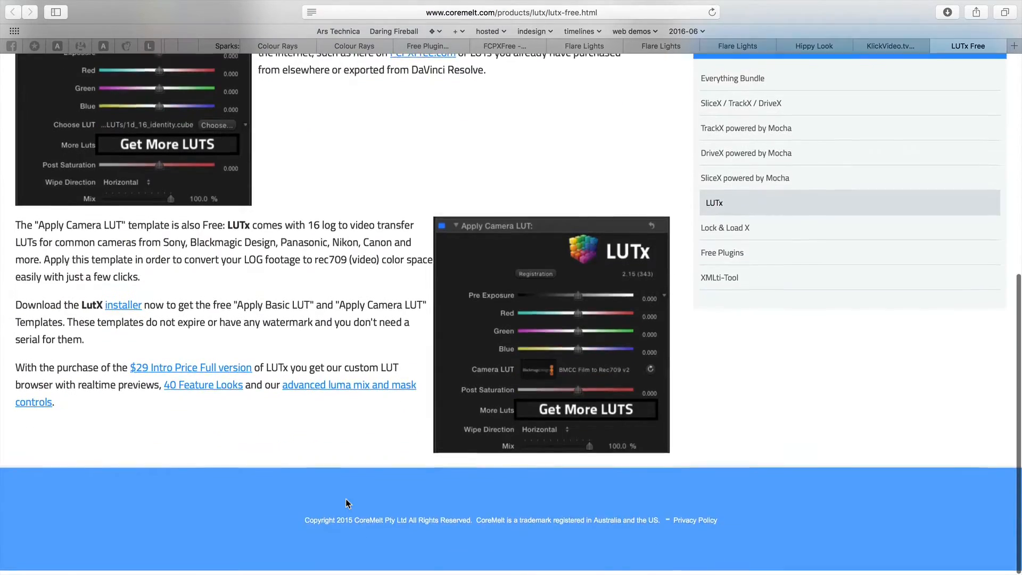
scroll(up, 3)
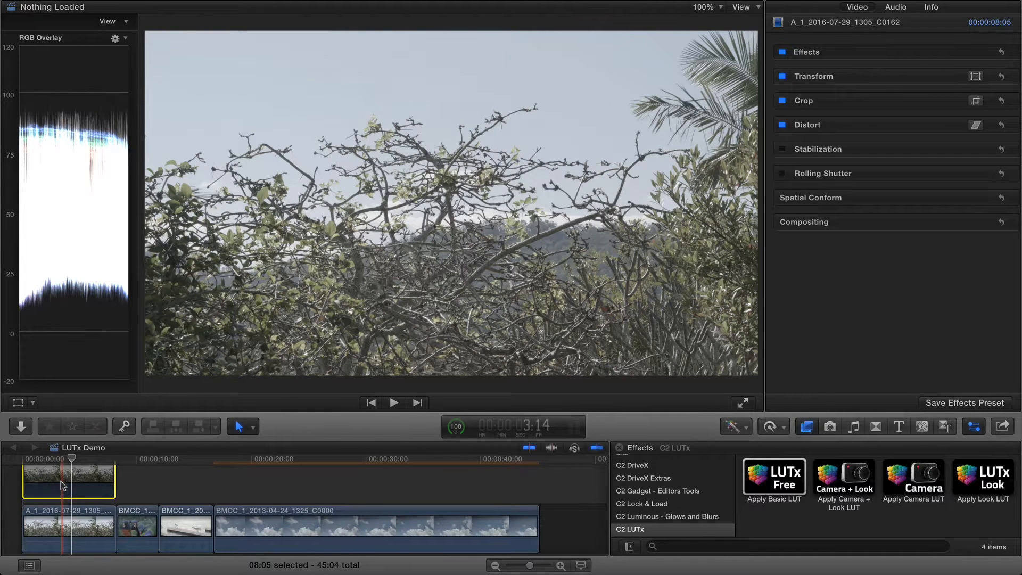
click(141, 530)
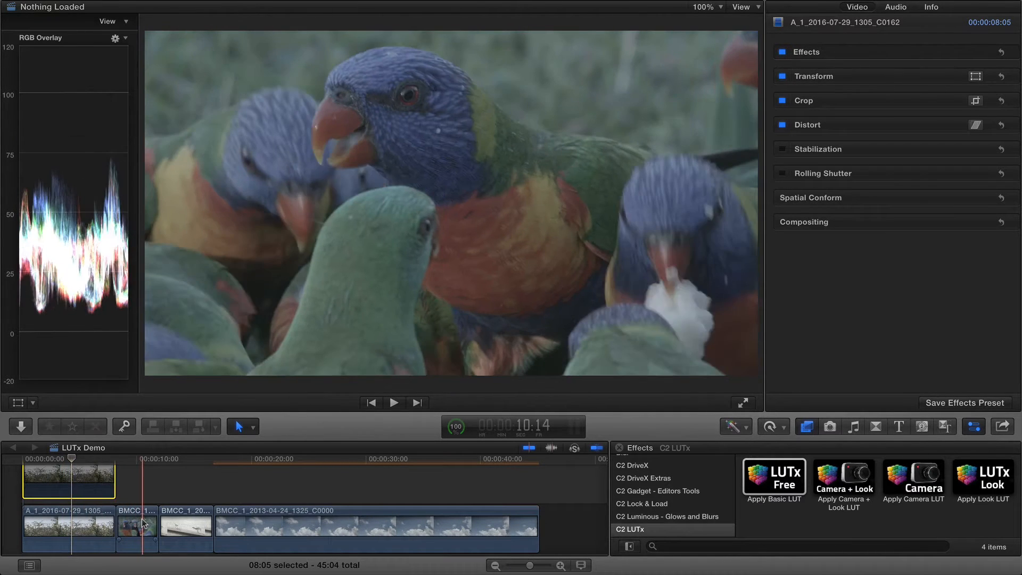
click(136, 529)
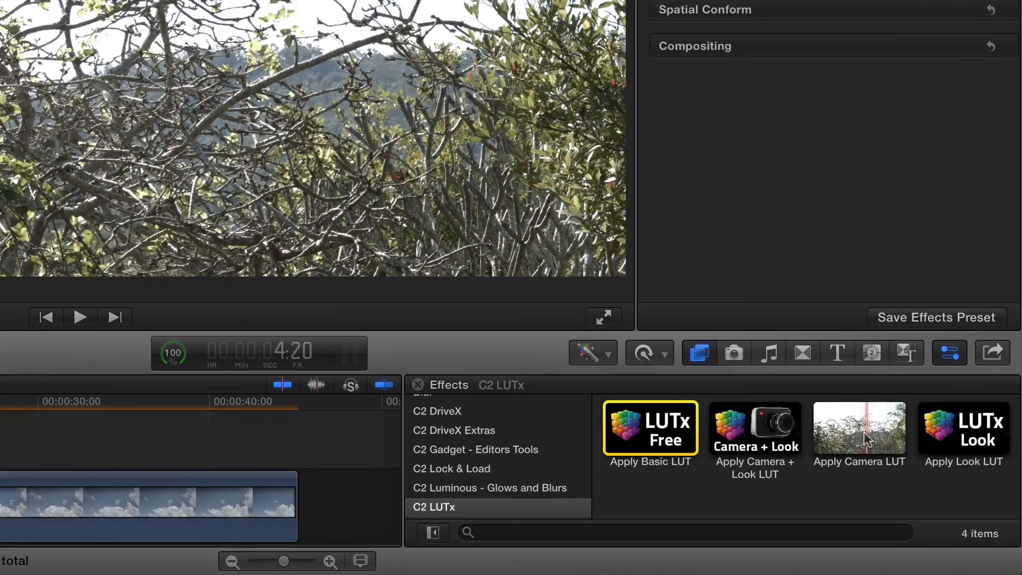
Give the parrot clip the Apply Camera LUT effect set to BMCC Film to Rec709 v2.
click(860, 428)
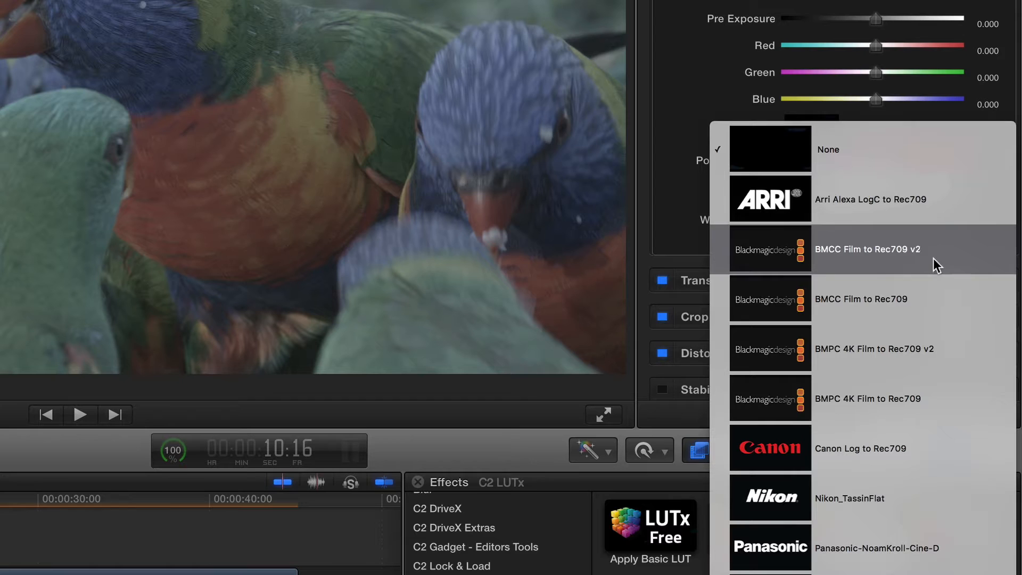
mouse_move(939, 253)
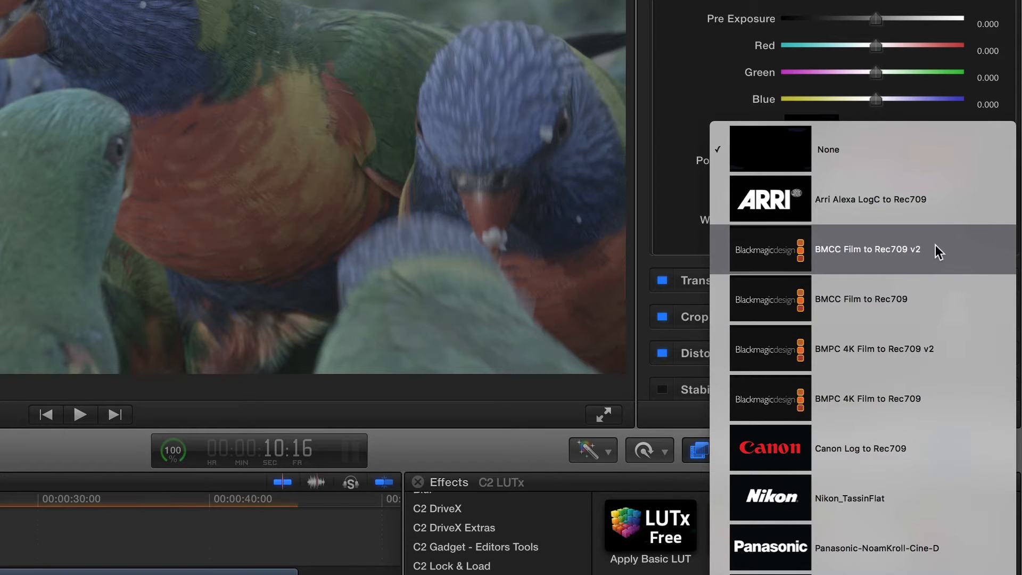
click(868, 249)
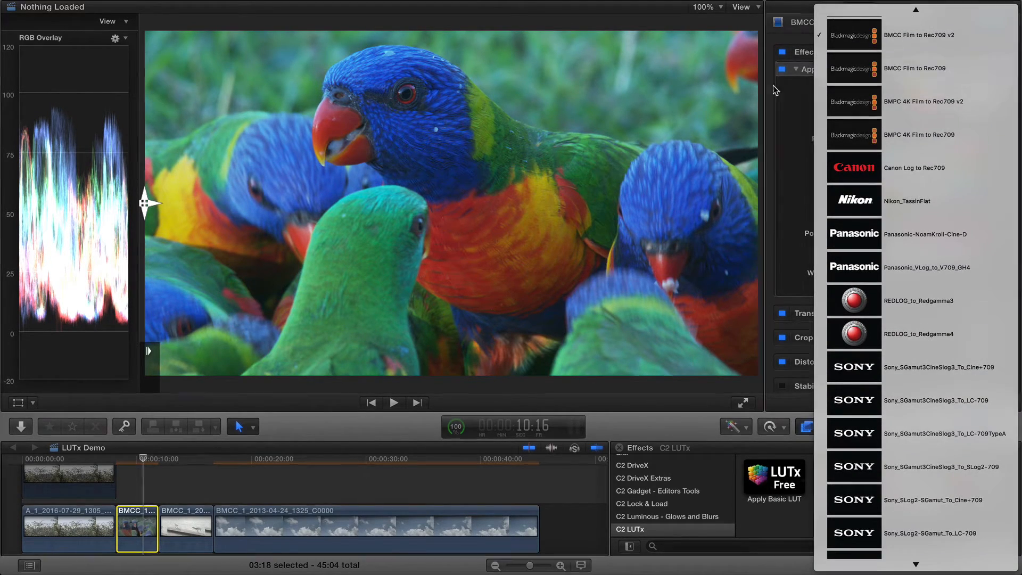
click(186, 528)
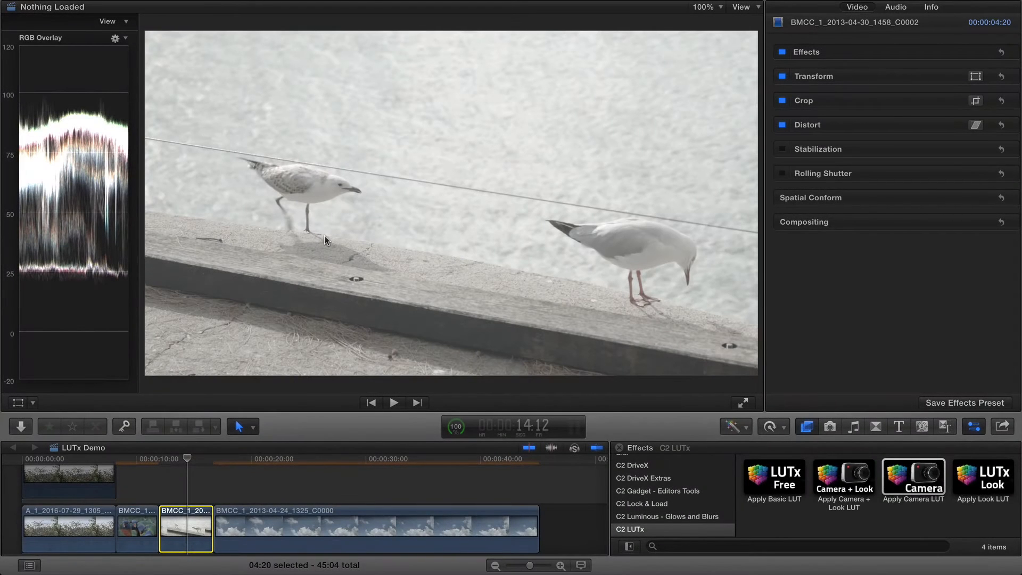
mouse_move(848, 447)
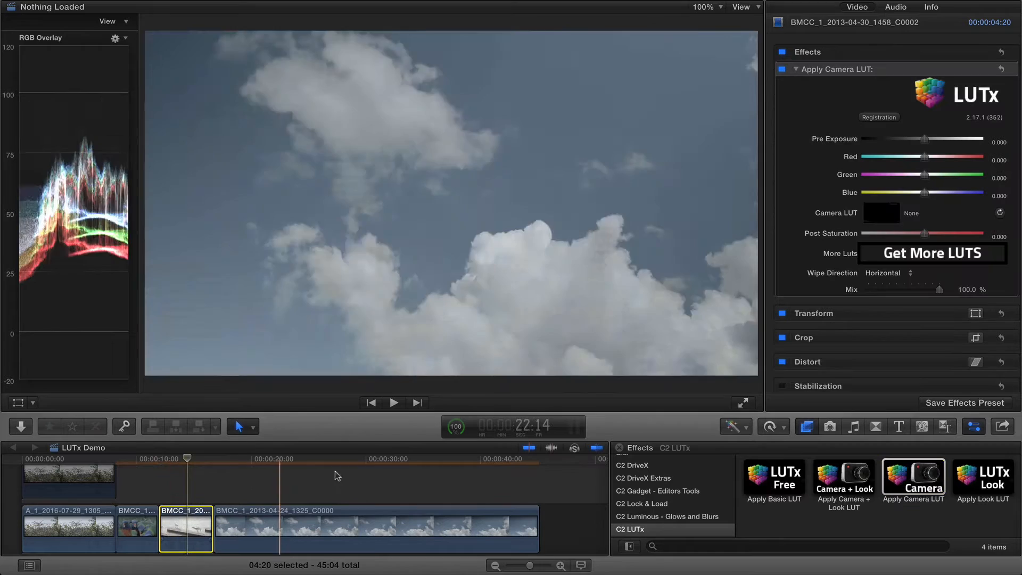
Set the seagull clip's Camera LUT to BMCC Film to Rec709 v2 and show the Color Board.
click(881, 213)
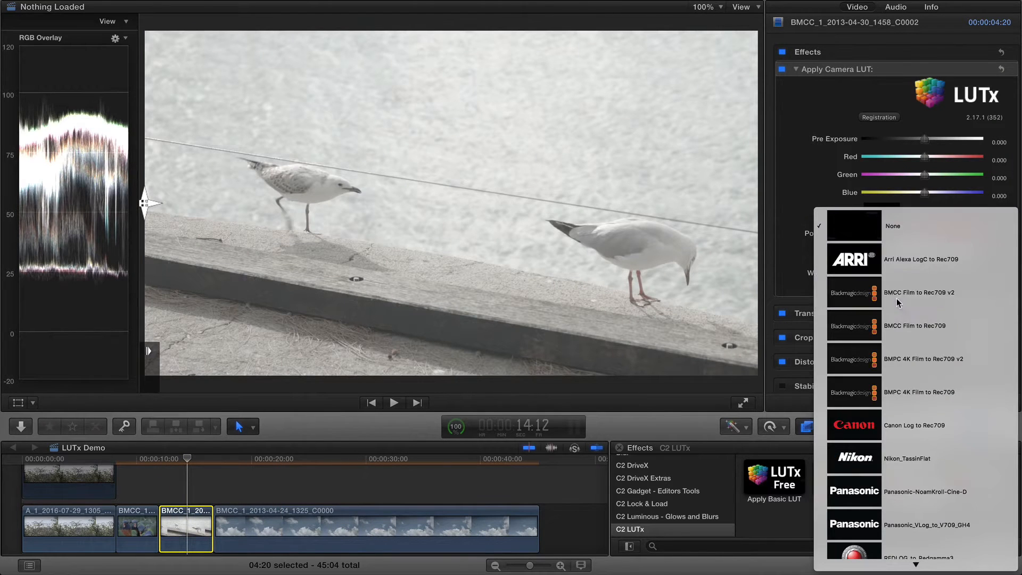
click(921, 292)
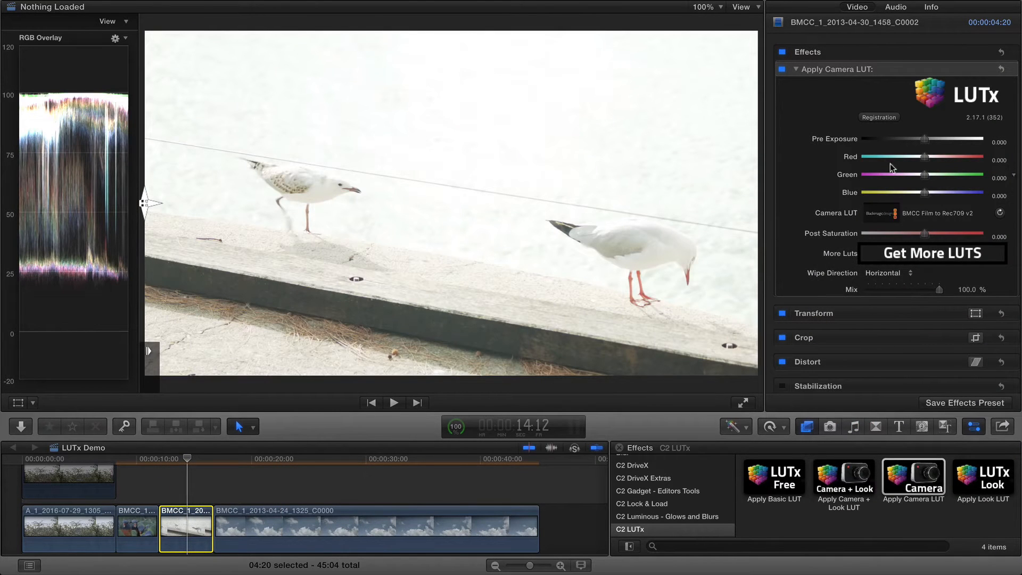
mouse_move(926, 143)
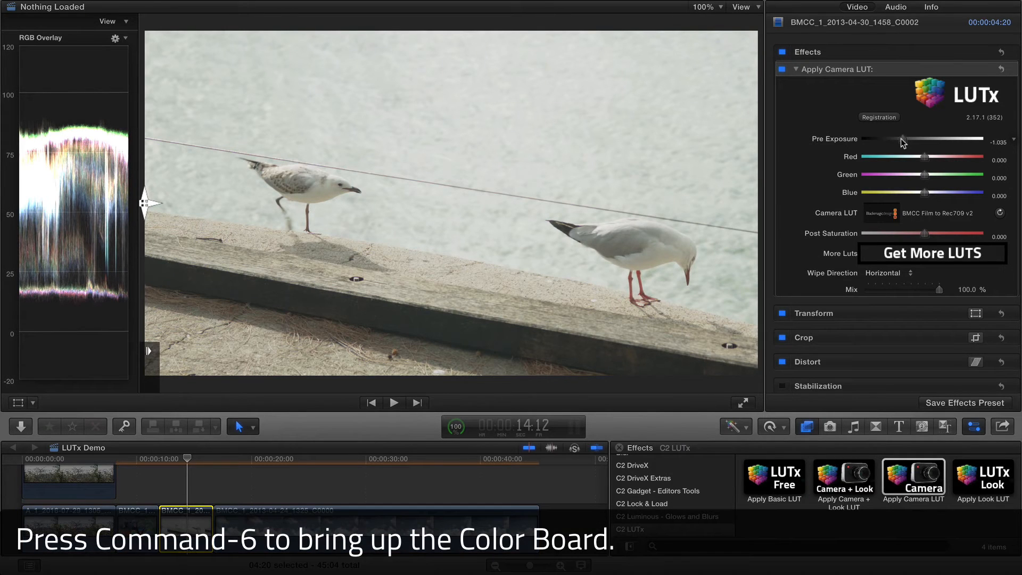
key(cmd+6)
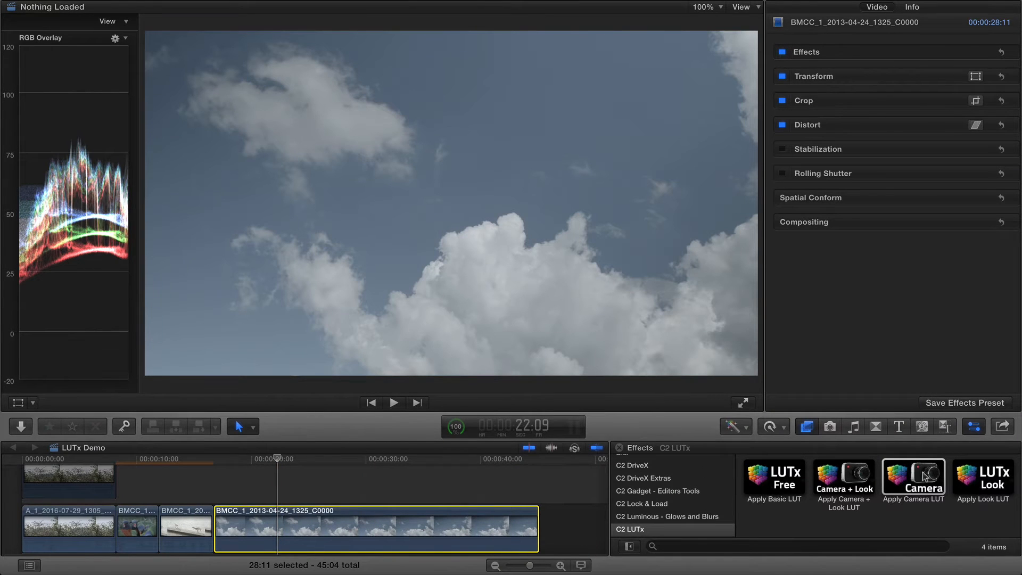
Add Apply Camera LUT to the sky clip and choose BMCC Film to Rec709 v2.
double_click(913, 476)
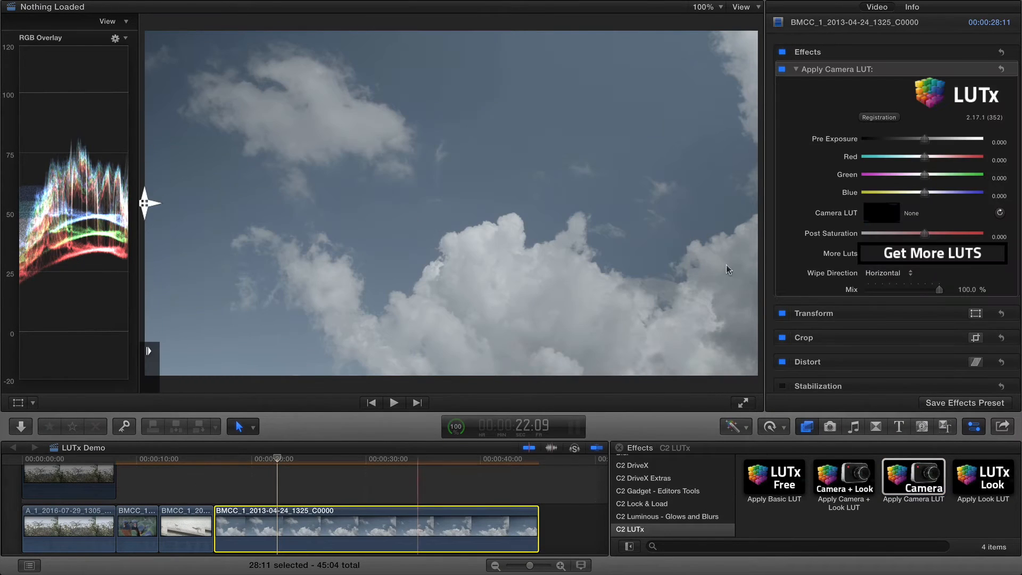
click(900, 213)
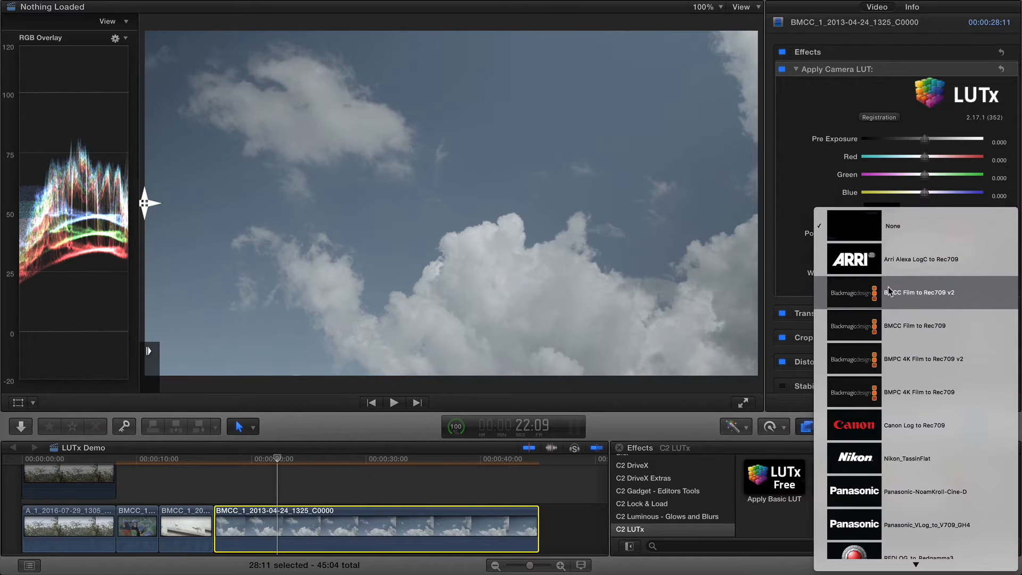
click(919, 292)
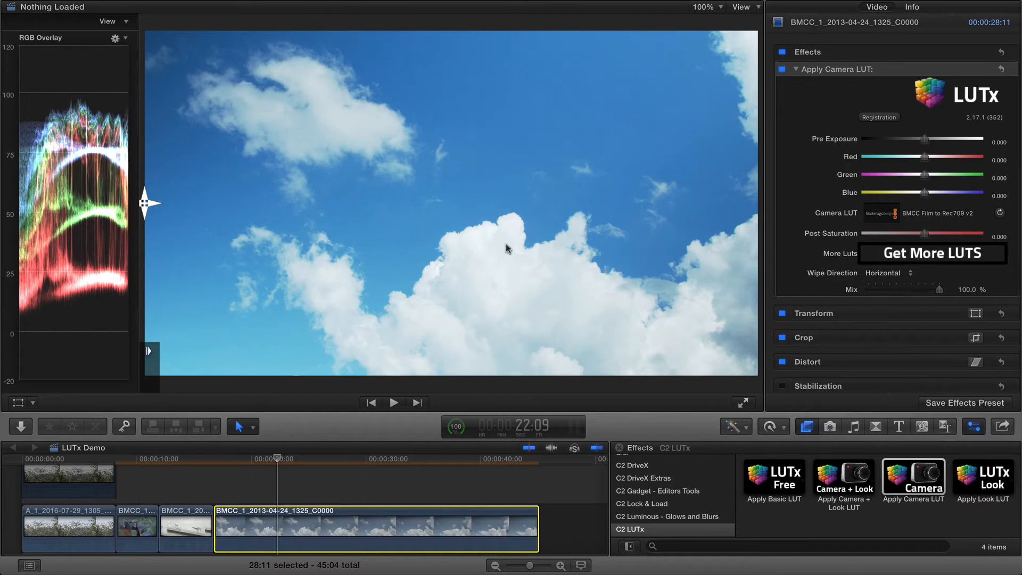
mouse_move(534, 288)
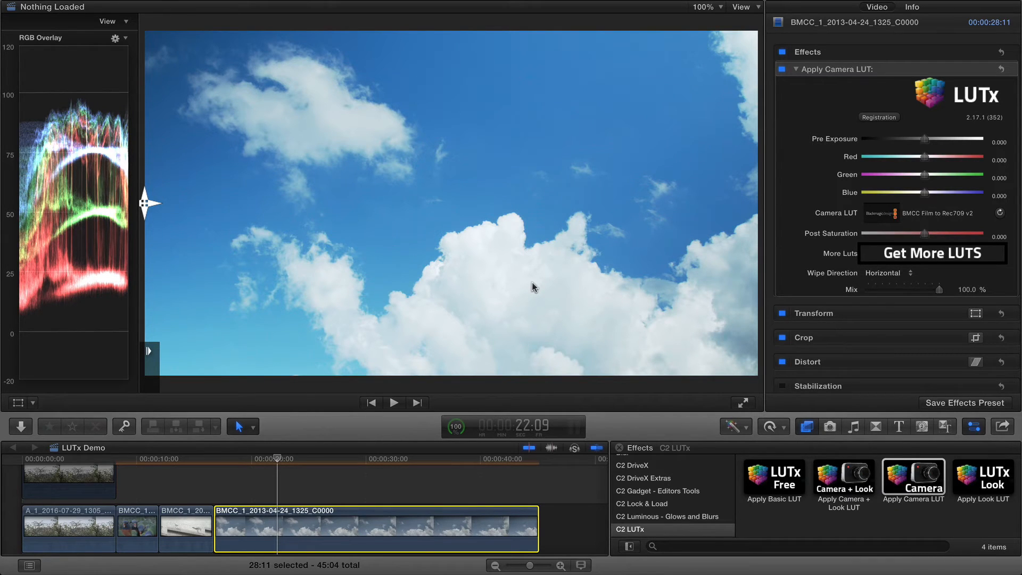
mouse_move(921, 129)
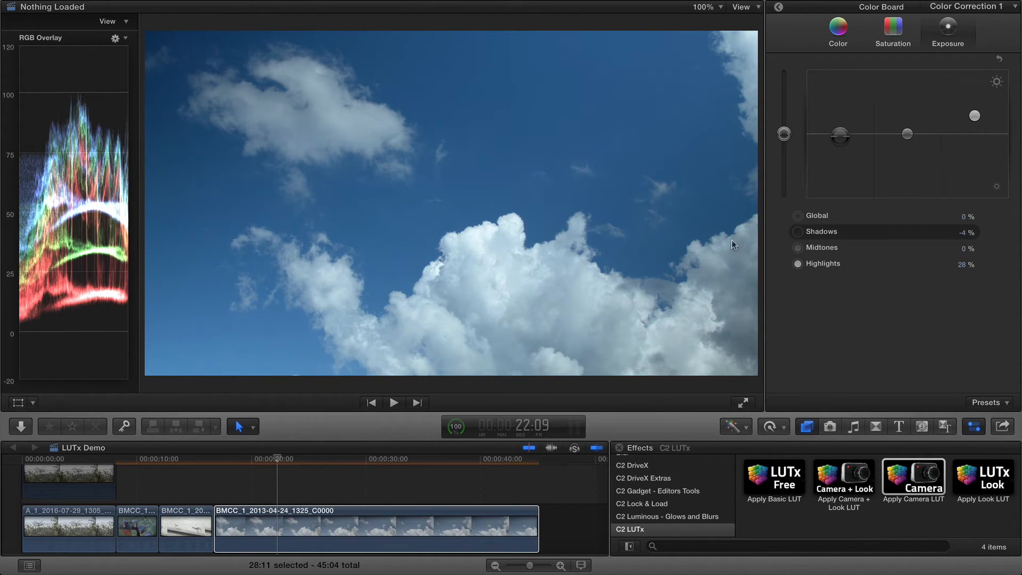
mouse_move(468, 294)
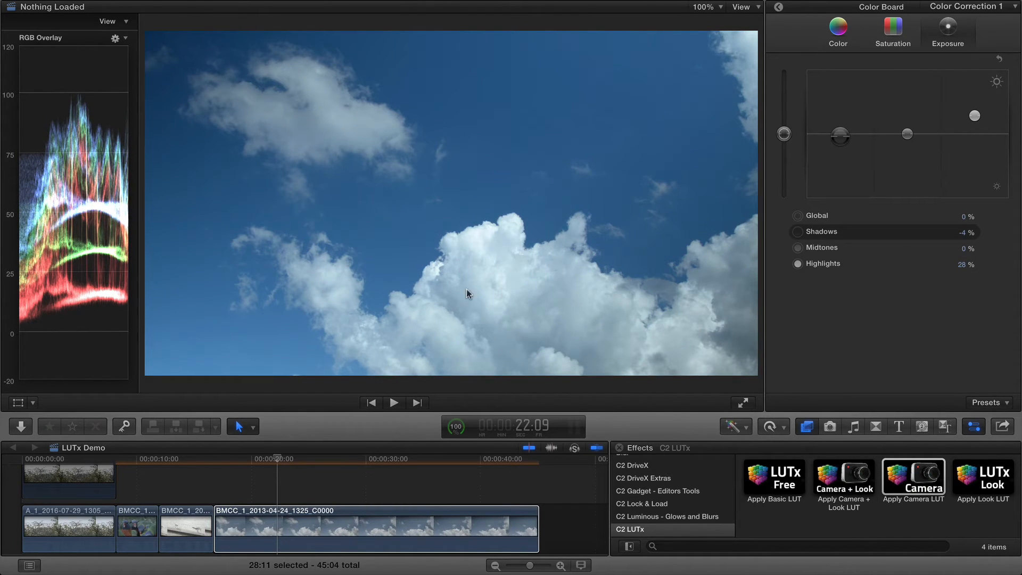
mouse_move(512, 294)
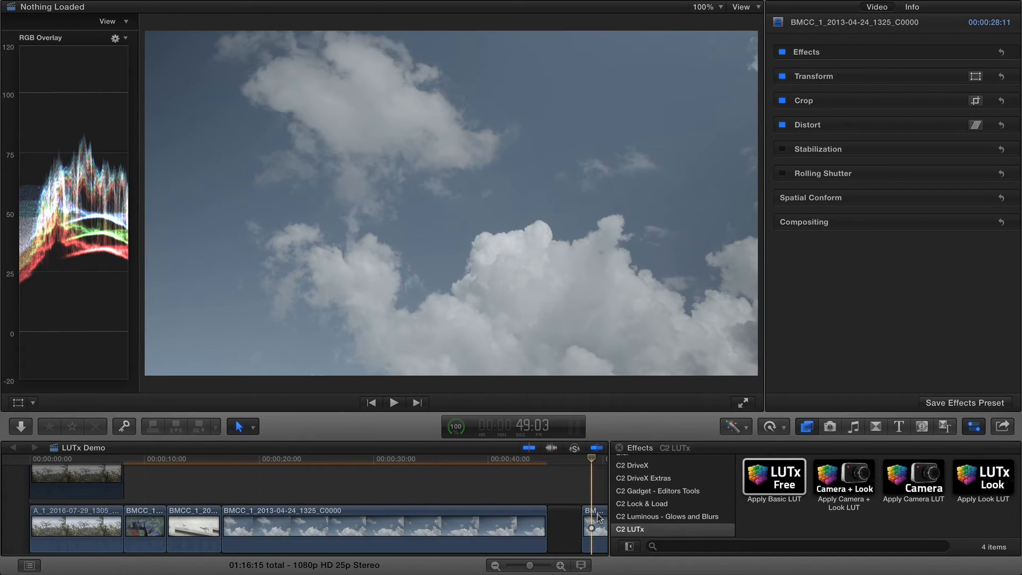
Add Apply Basic LUT to the new sky clip and load LC3DL_Fuji3513_log2hd_ConstLmap.cube.
click(589, 528)
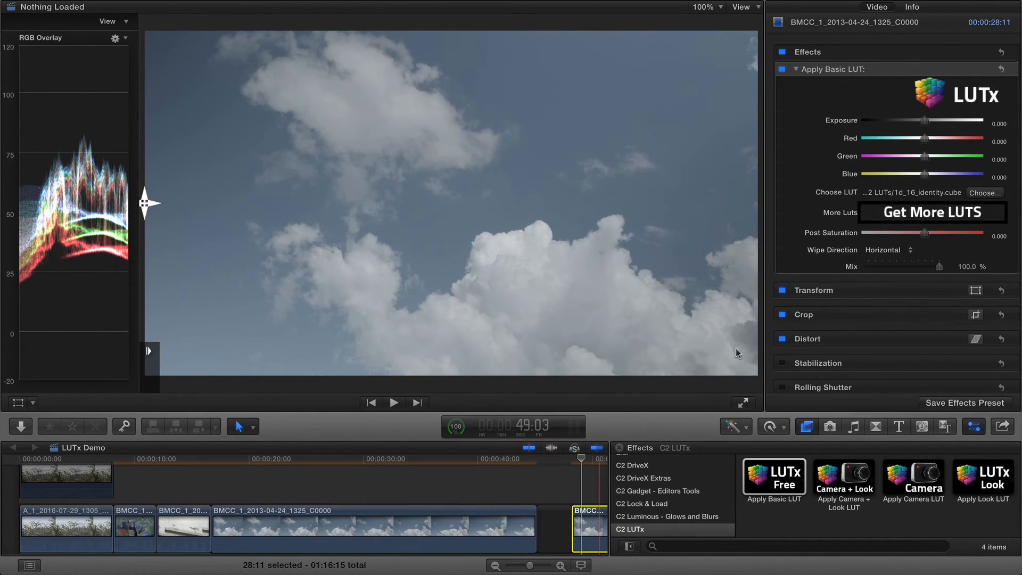
mouse_move(988, 196)
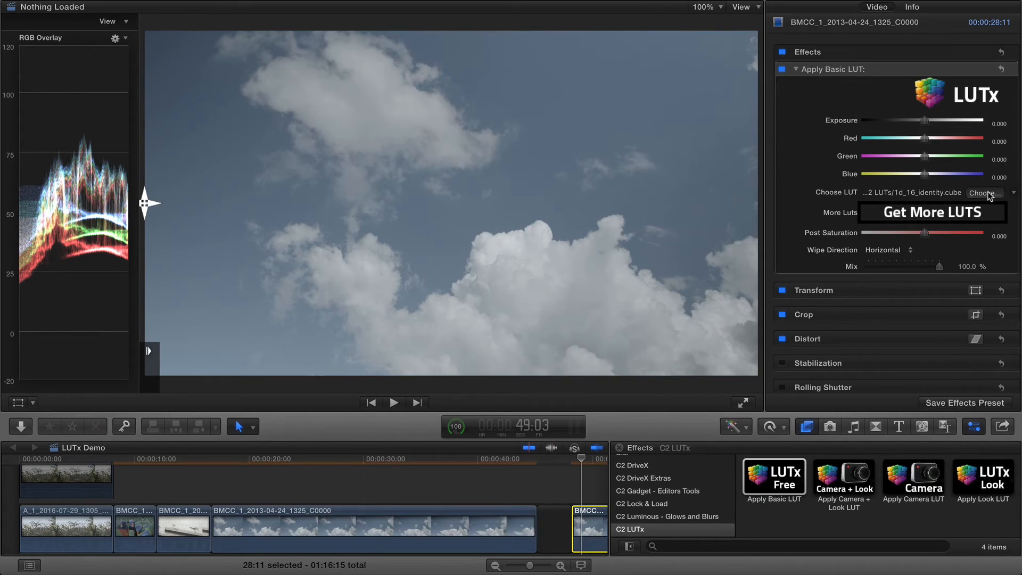
click(985, 192)
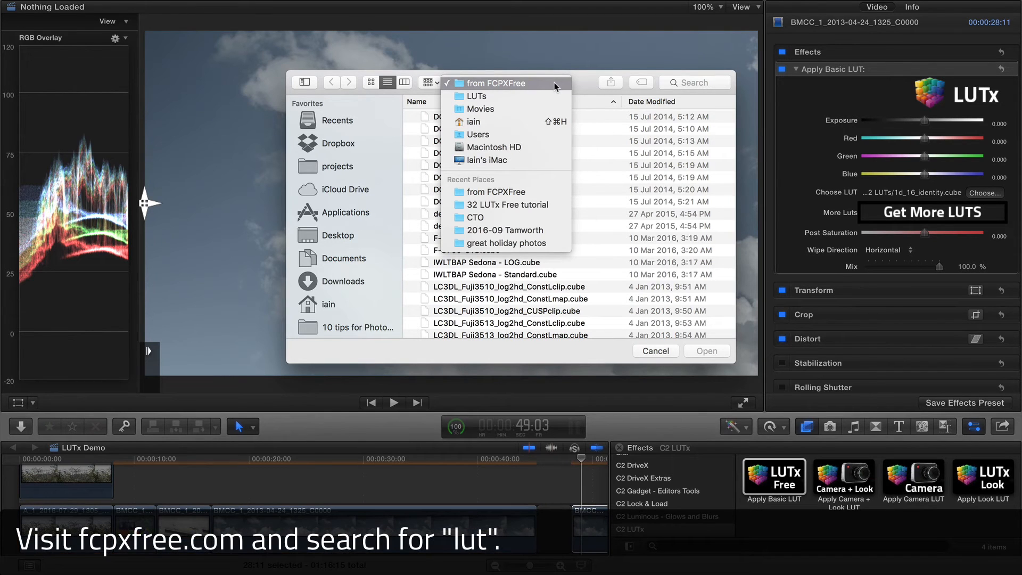
mouse_move(572, 84)
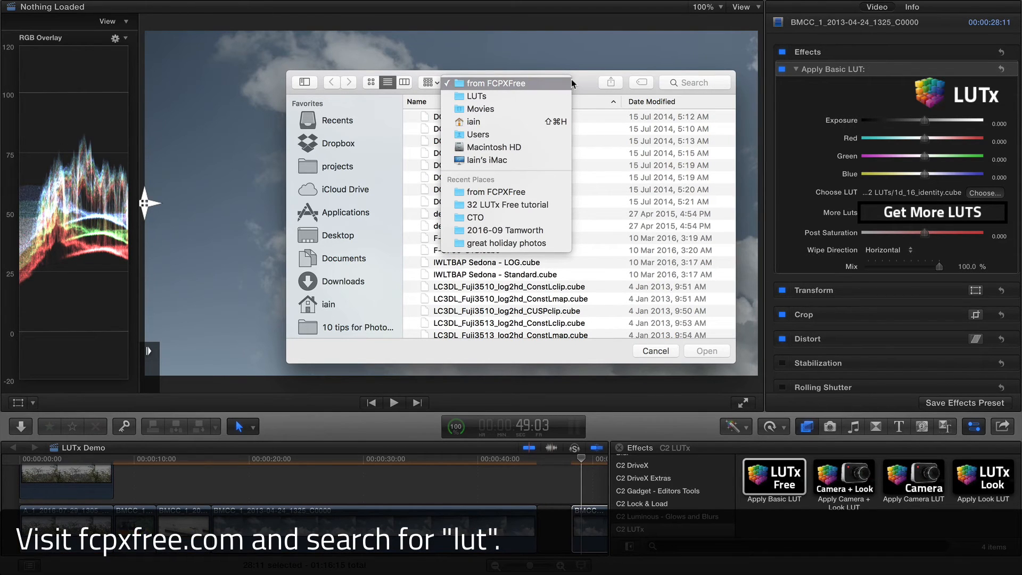
click(496, 82)
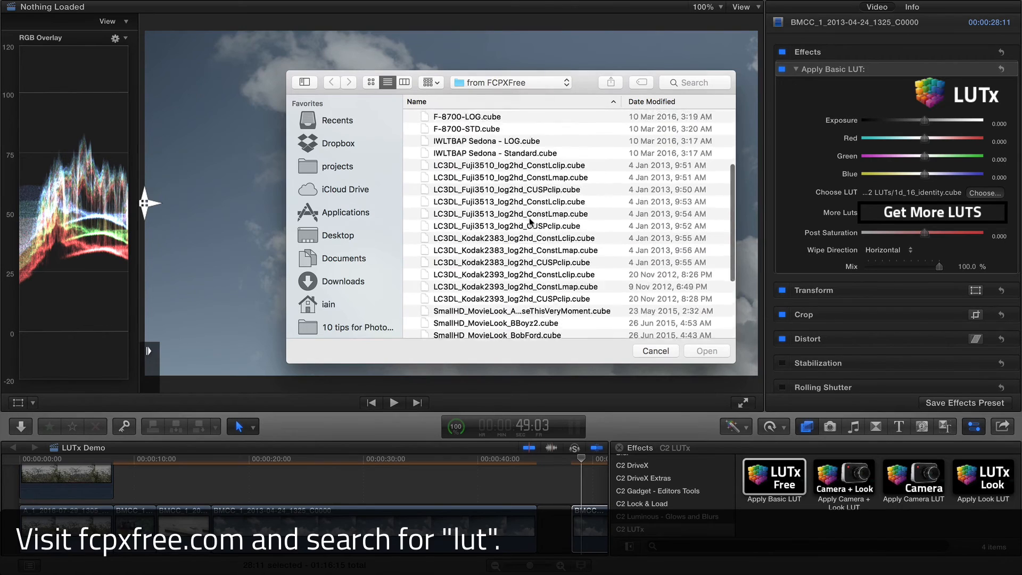
click(512, 214)
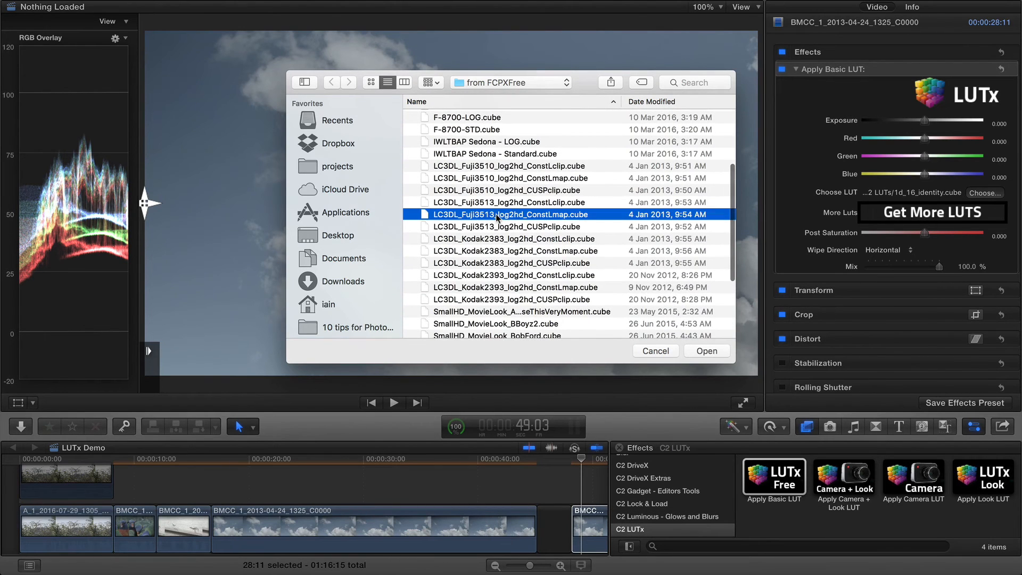
click(705, 351)
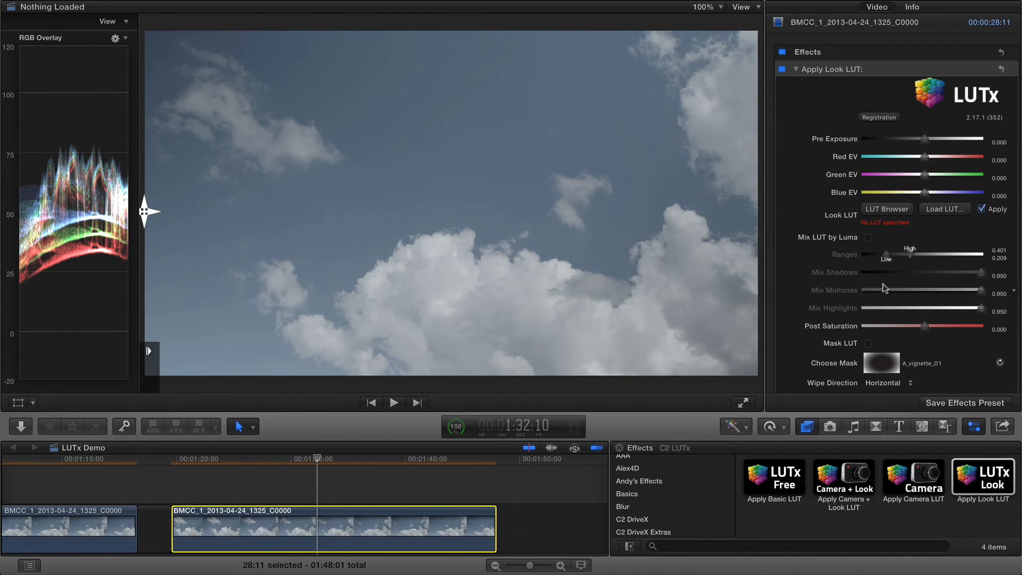
mouse_move(898, 211)
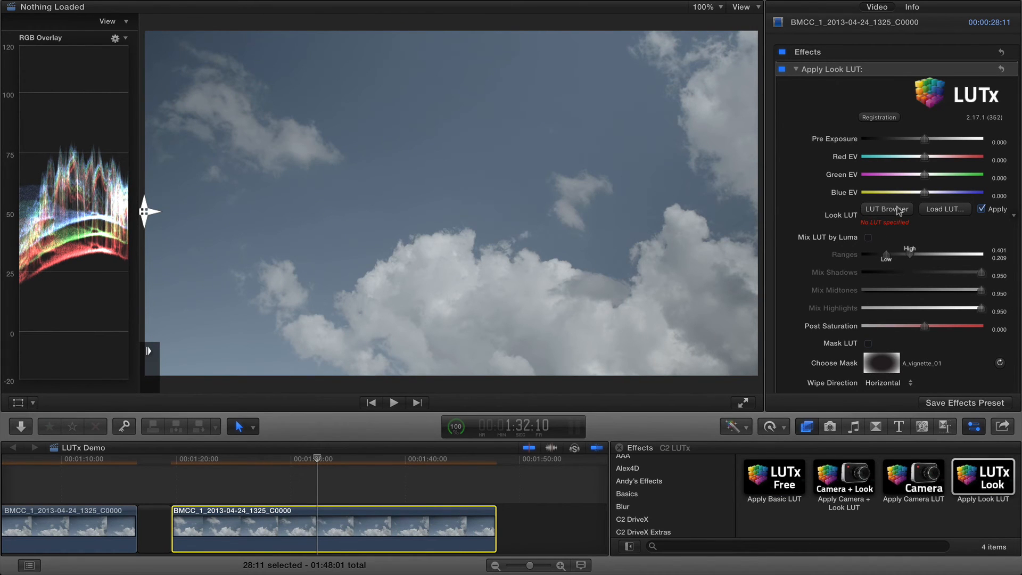
Browse the look LUT collection for the Camera + Look LUT effect on the sky clip.
click(886, 210)
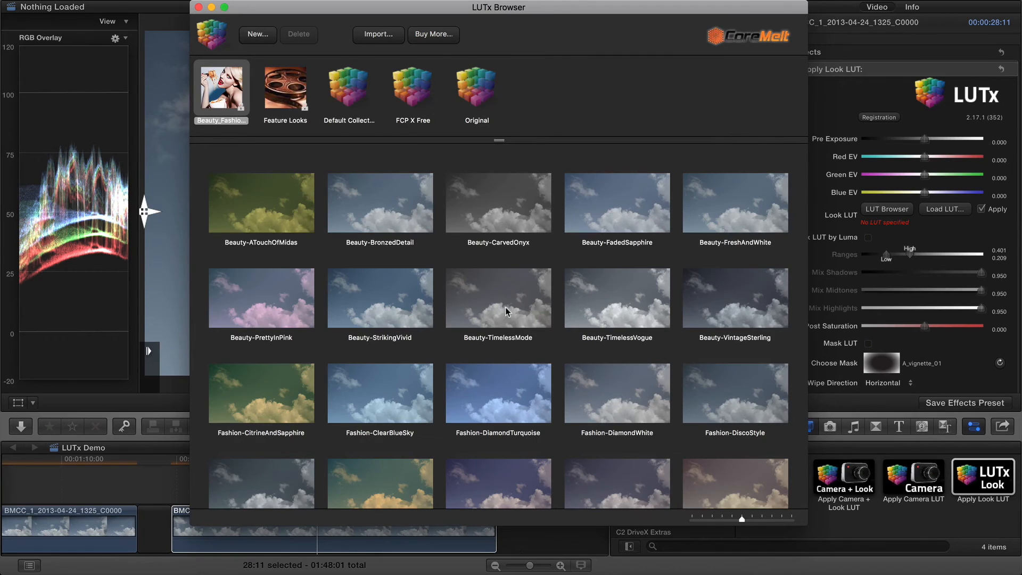
click(498, 296)
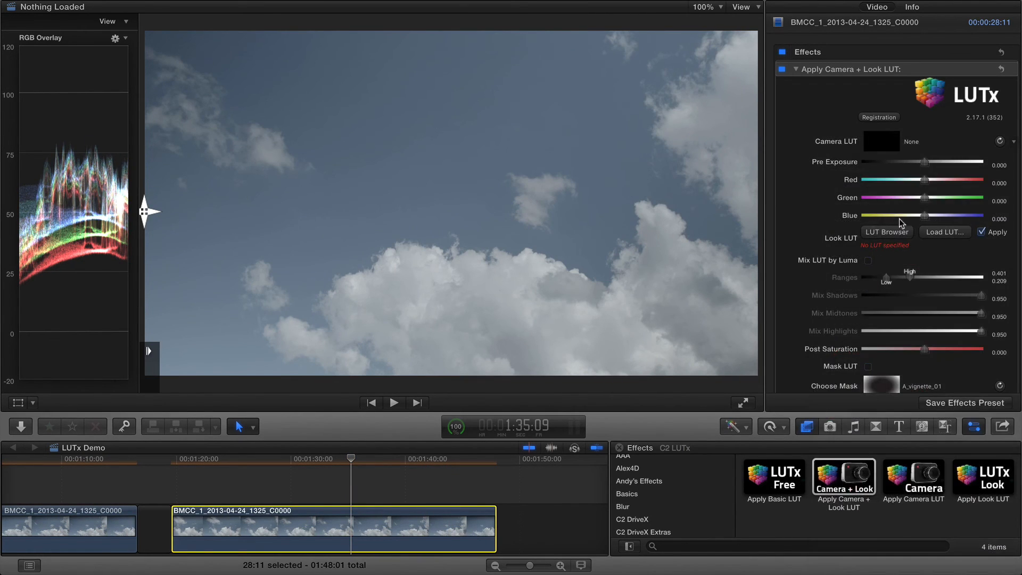
click(886, 231)
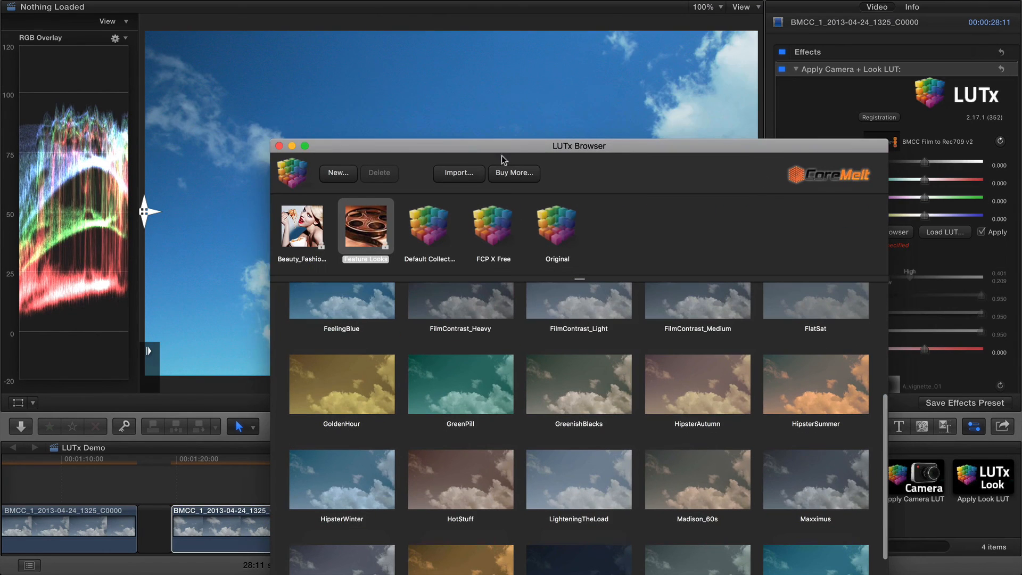